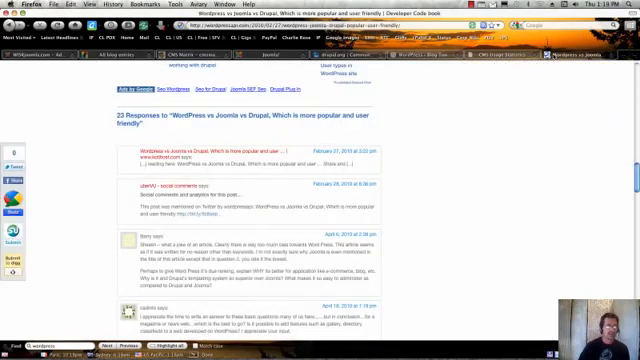
# View the BuiltWith CMS usage statistics page and its market-share pie chart
pyautogui.click(504, 44)
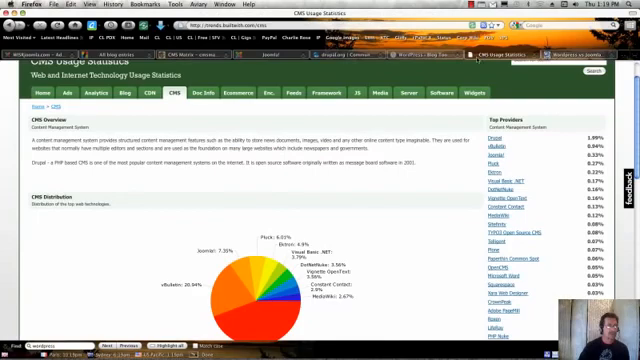
pyautogui.scroll(-3)
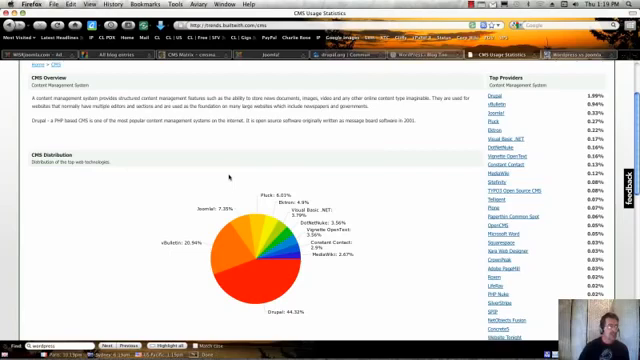
pyautogui.scroll(3)
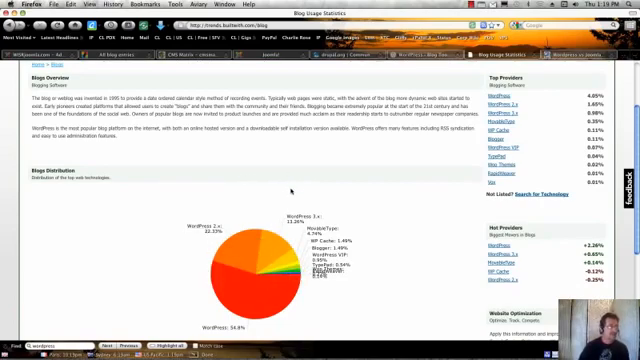
# Scroll down the BuiltWith blogging platform usage statistics before leaving for CMS Matrix
pyautogui.scroll(-3)
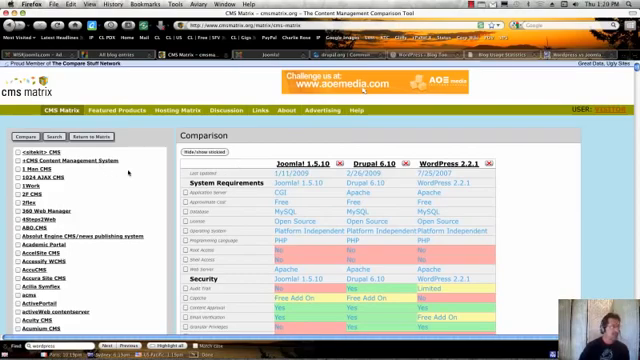
# Read down the CMS Matrix comparison through the System Requirements and Security rows
pyautogui.scroll(-3)
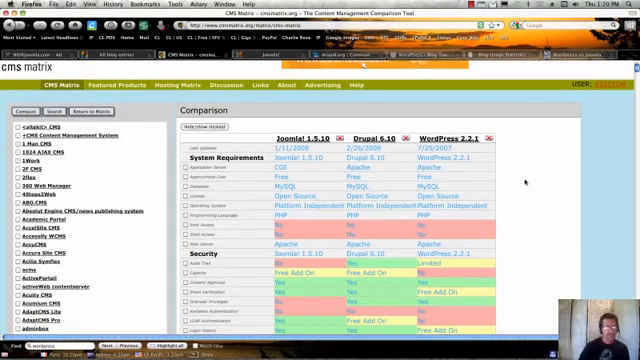
pyautogui.scroll(-3)
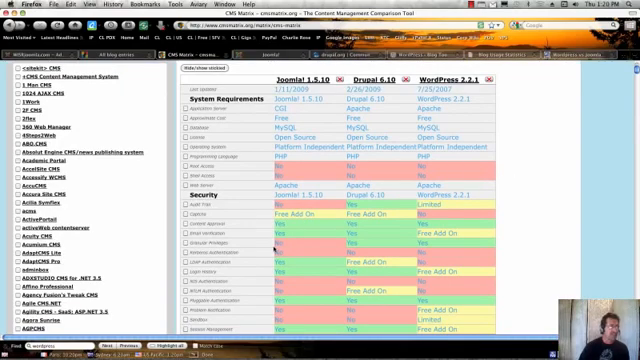
pyautogui.scroll(-3)
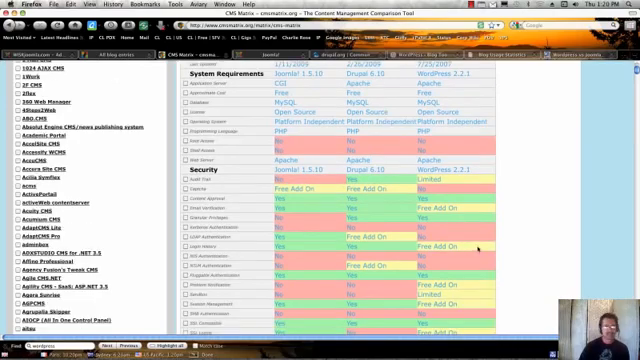
pyautogui.scroll(-3)
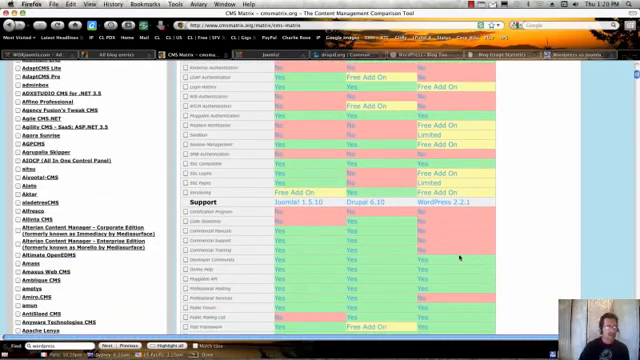
pyautogui.scroll(-3)
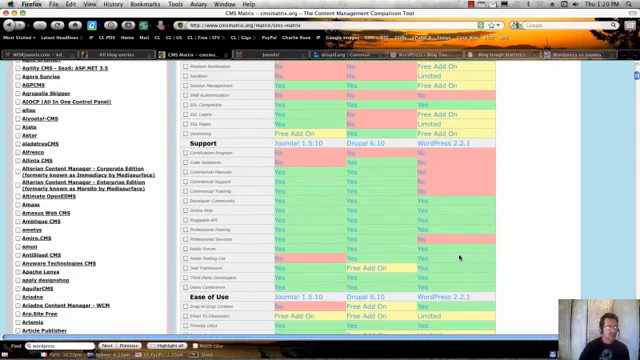
pyautogui.scroll(-3)
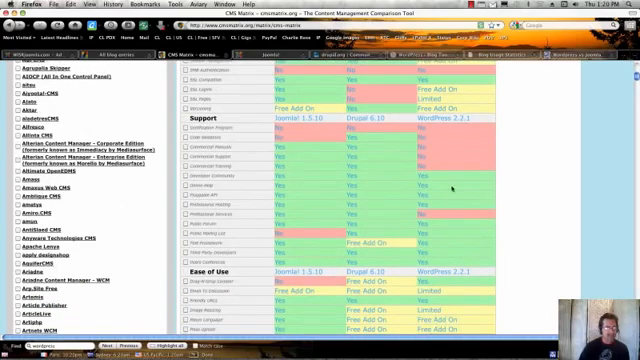
pyautogui.scroll(-3)
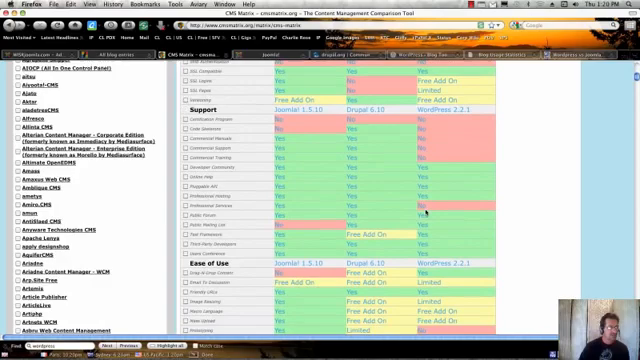
# Continue through the support and ease-of-use rows, scrolling back to recheck earlier sections
pyautogui.scroll(-3)
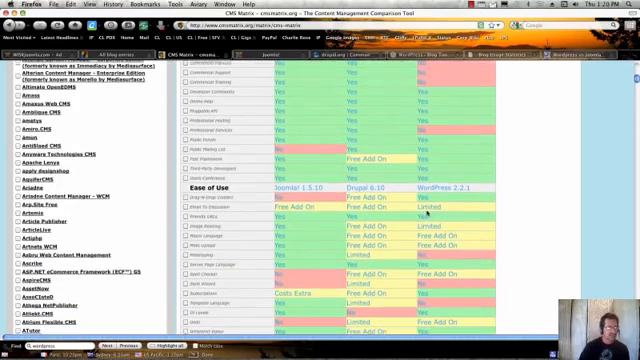
pyautogui.scroll(-3)
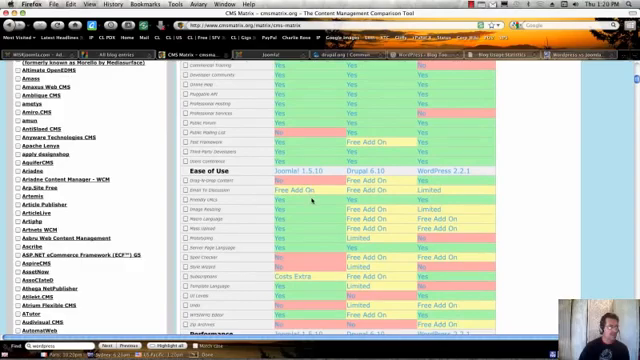
pyautogui.scroll(3)
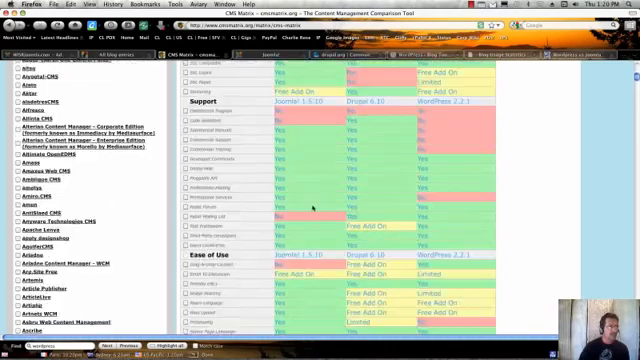
pyautogui.scroll(3)
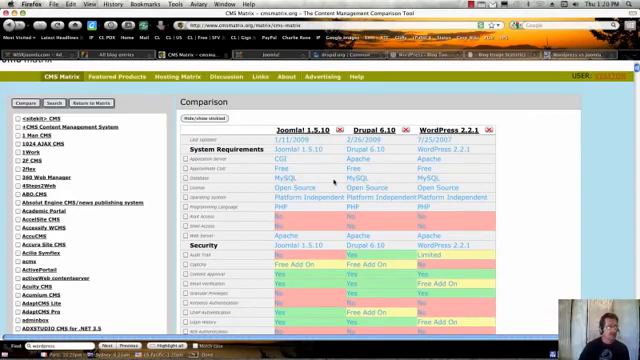
pyautogui.scroll(-3)
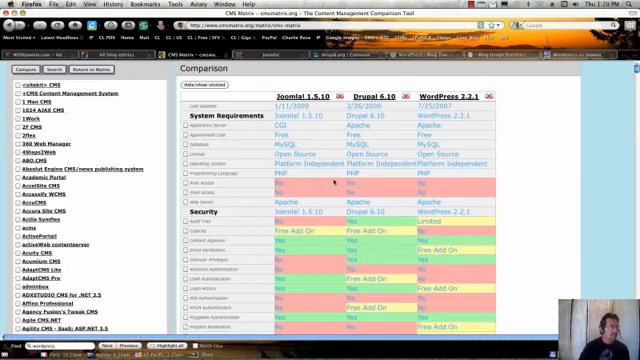
pyautogui.scroll(-3)
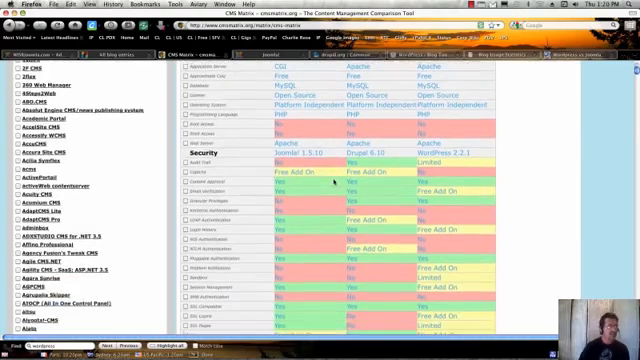
pyautogui.scroll(3)
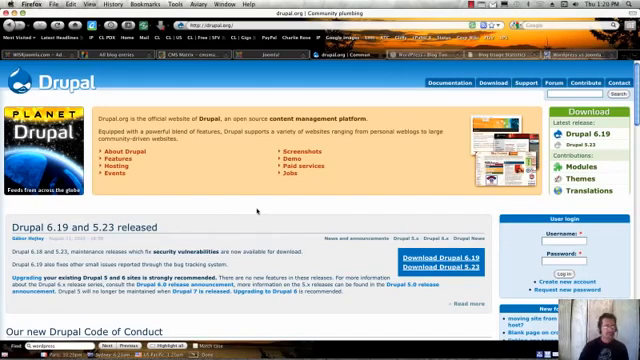
# Scroll through the Drupal.org home page and its release news
pyautogui.scroll(-3)
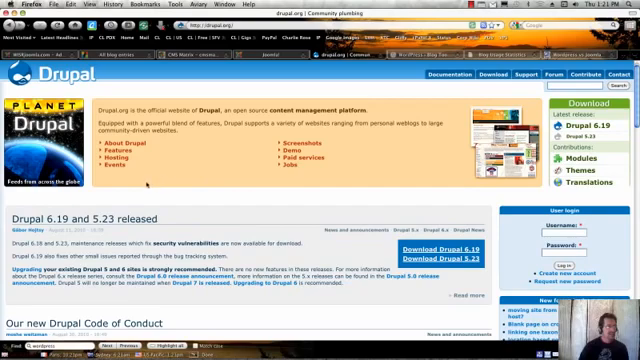
pyautogui.moveTo(152, 184)
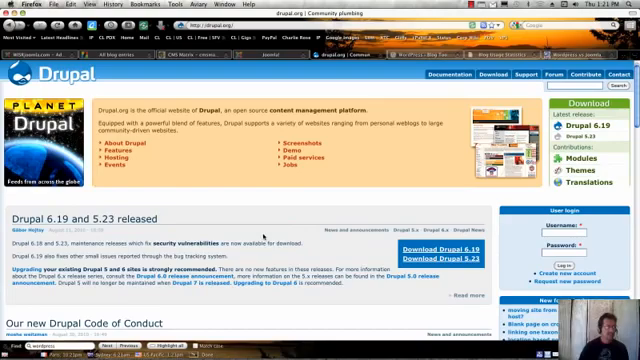
pyautogui.scroll(-3)
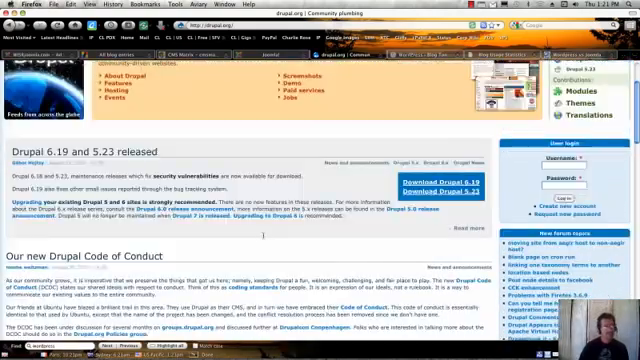
pyautogui.scroll(3)
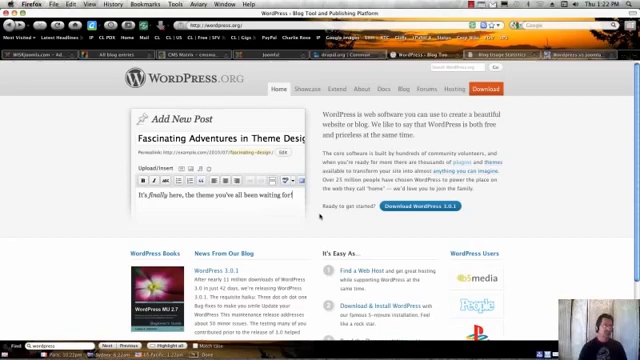
# Scroll down the WordPress.org home page to look over its content
pyautogui.scroll(-3)
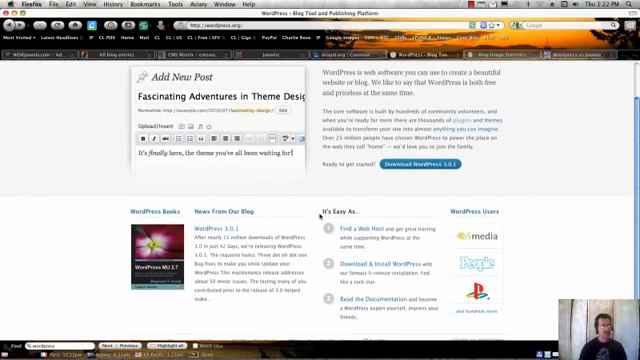
pyautogui.scroll(-3)
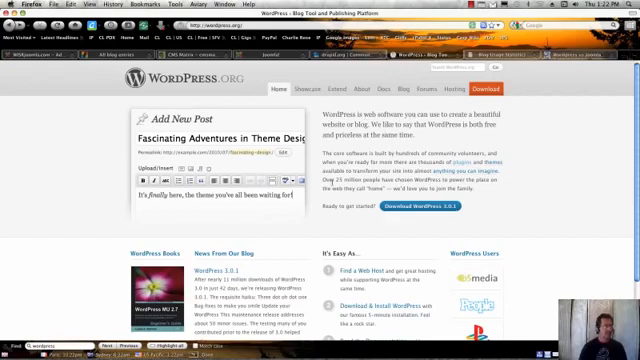
pyautogui.scroll(-3)
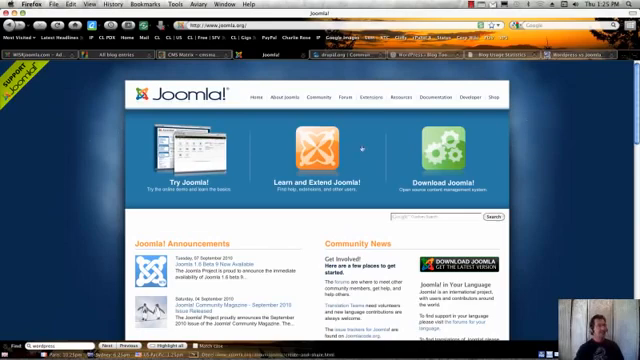
pyautogui.moveTo(538, 150)
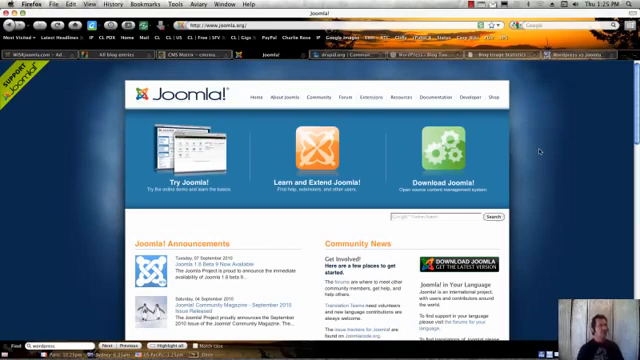